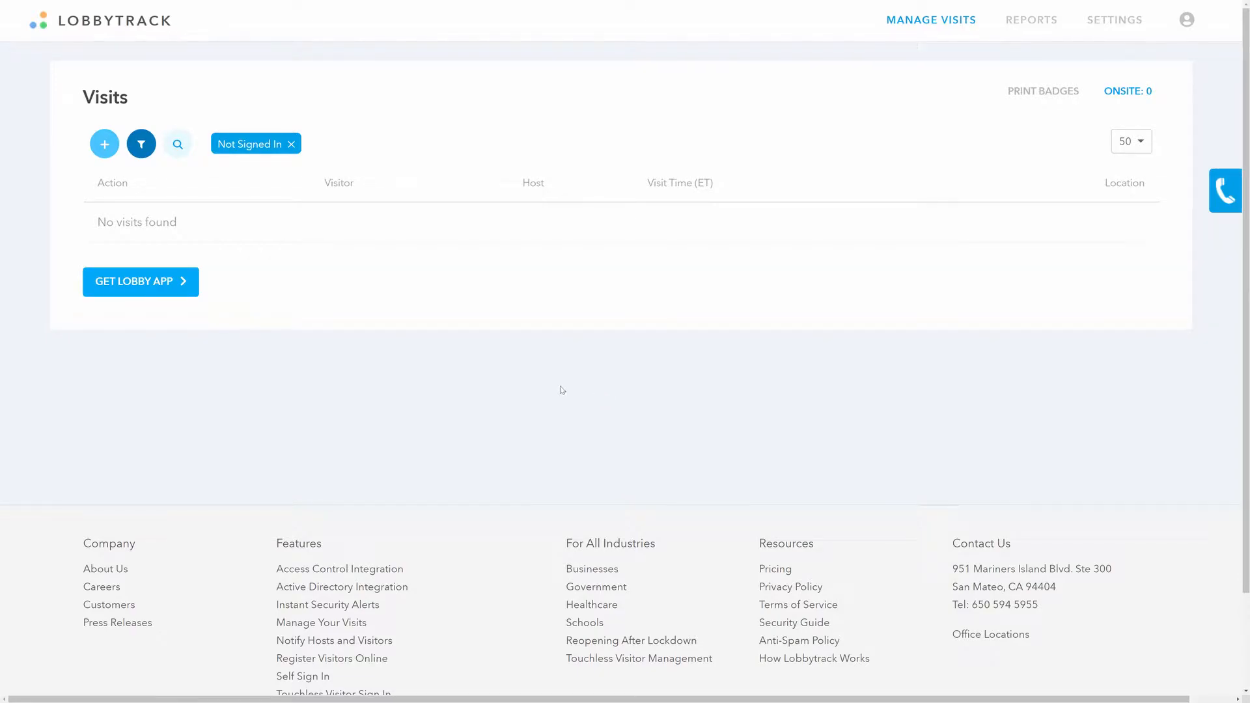
mouse_move(905, 235)
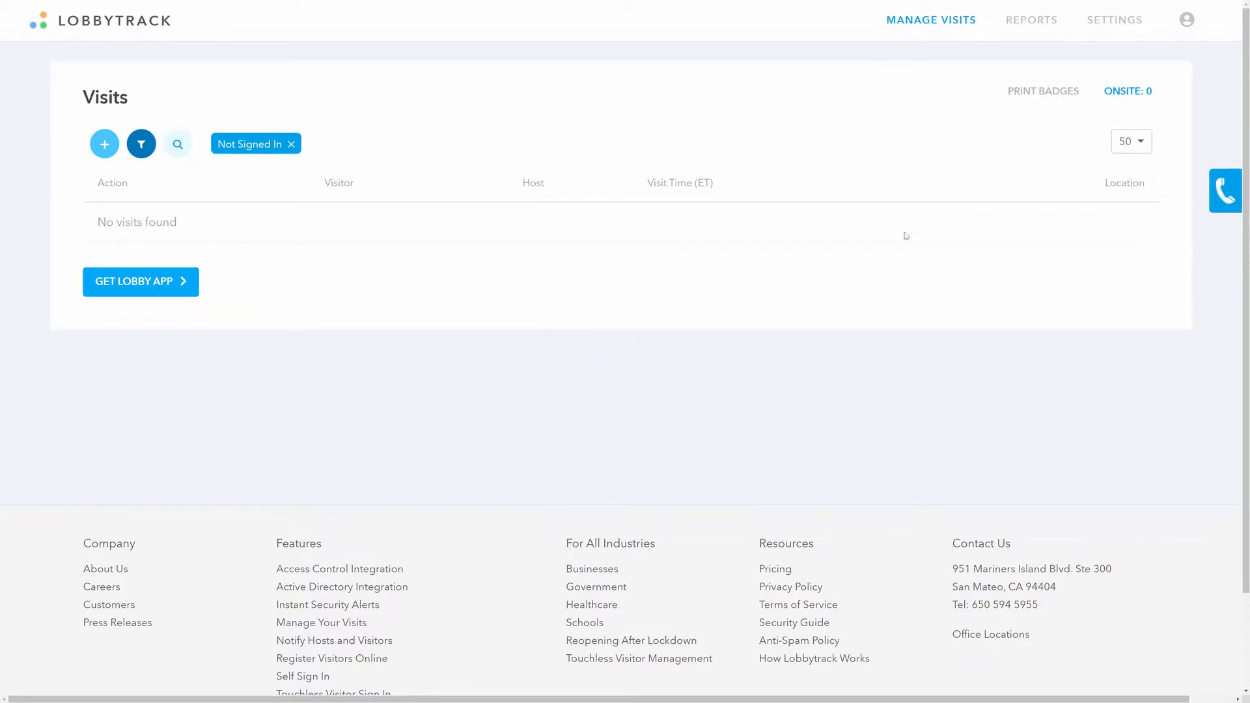
Step: Go to Settings and show the Employees section with its one active employee
click(1113, 20)
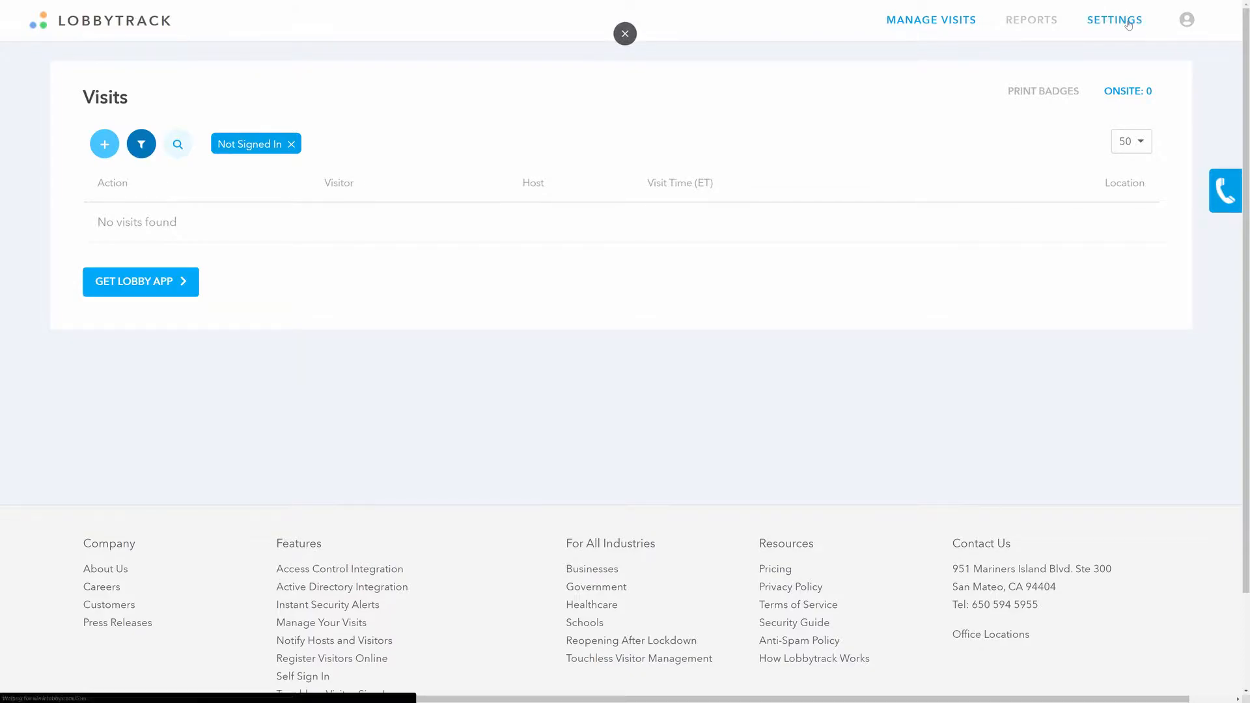
click(1114, 20)
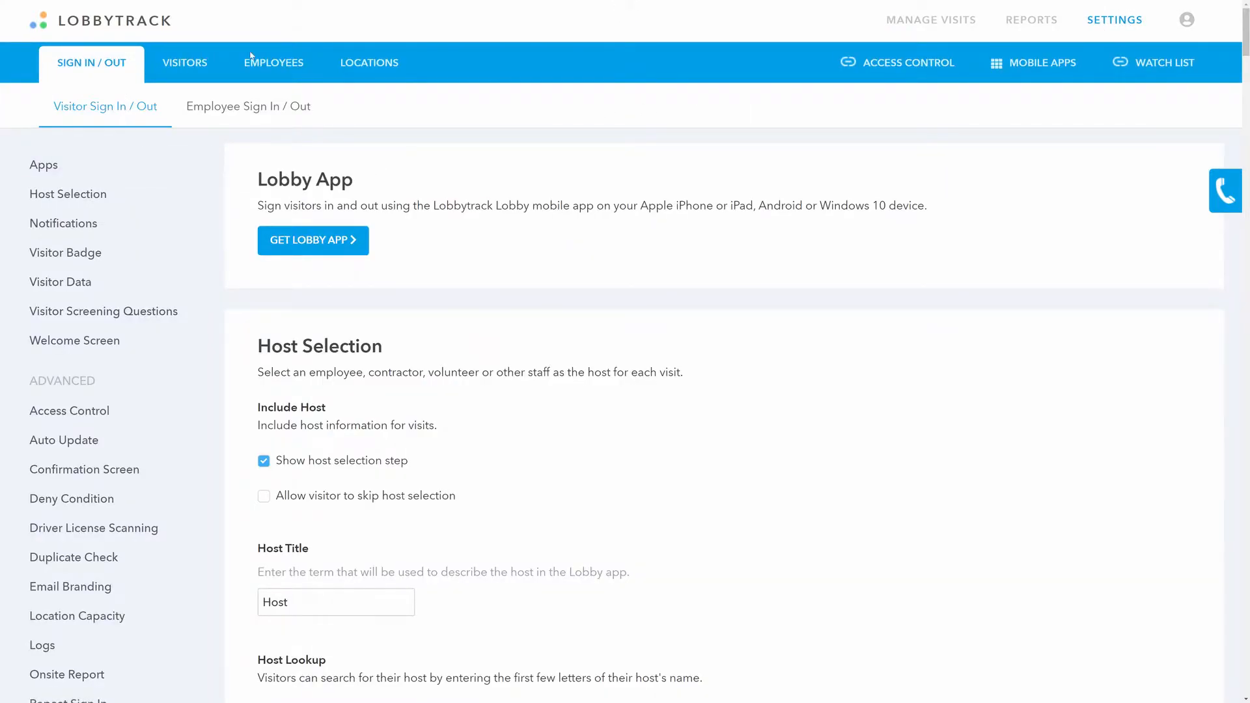
click(272, 63)
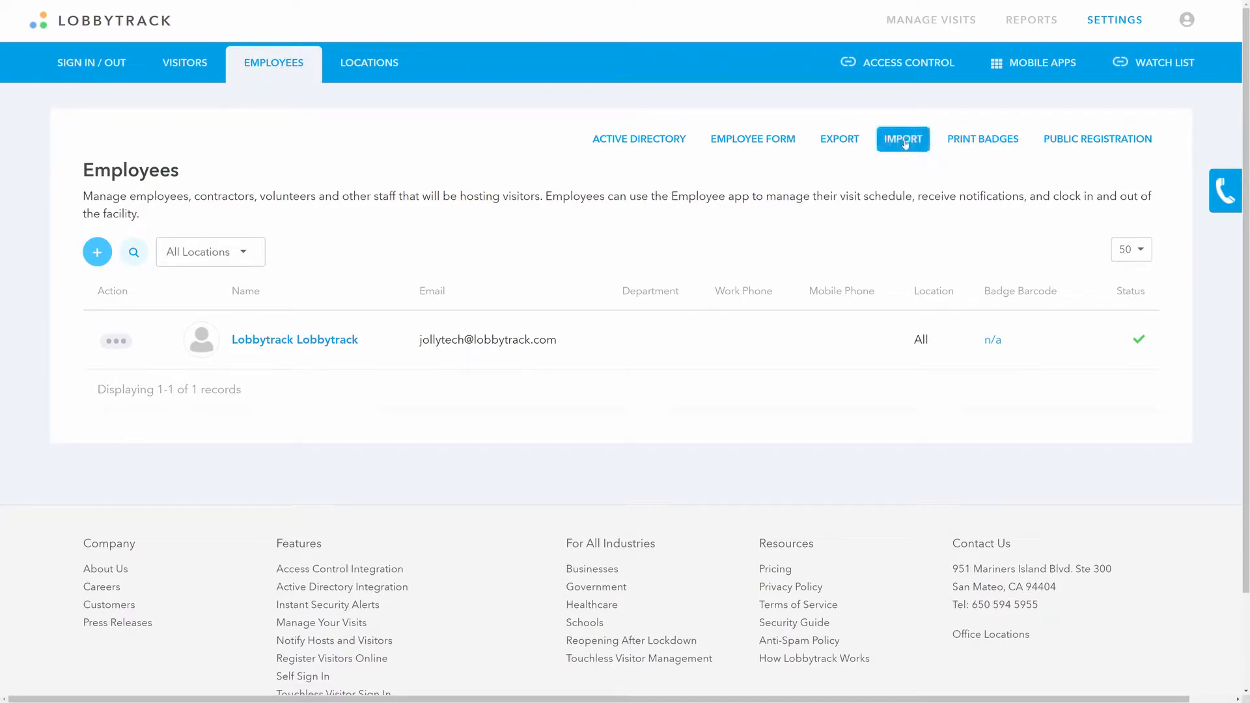
Step: Start an employee import and download the Employee-Import-Template CSV
click(901, 140)
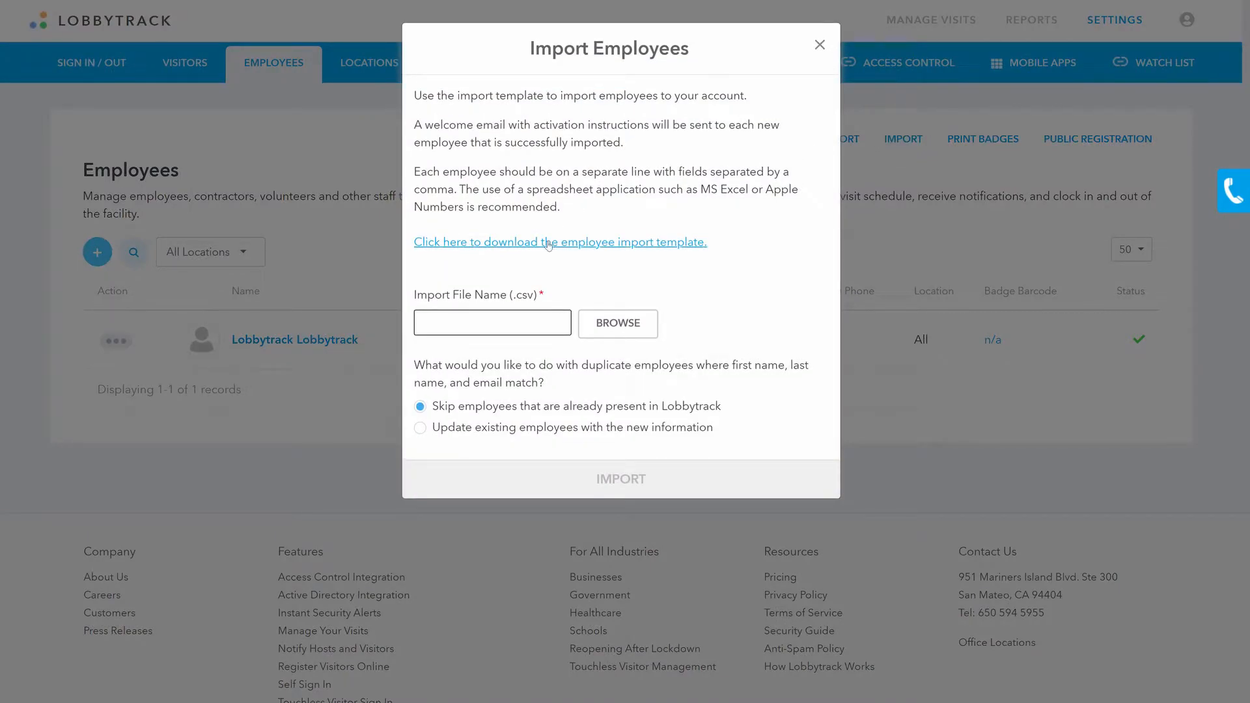
mouse_move(560, 243)
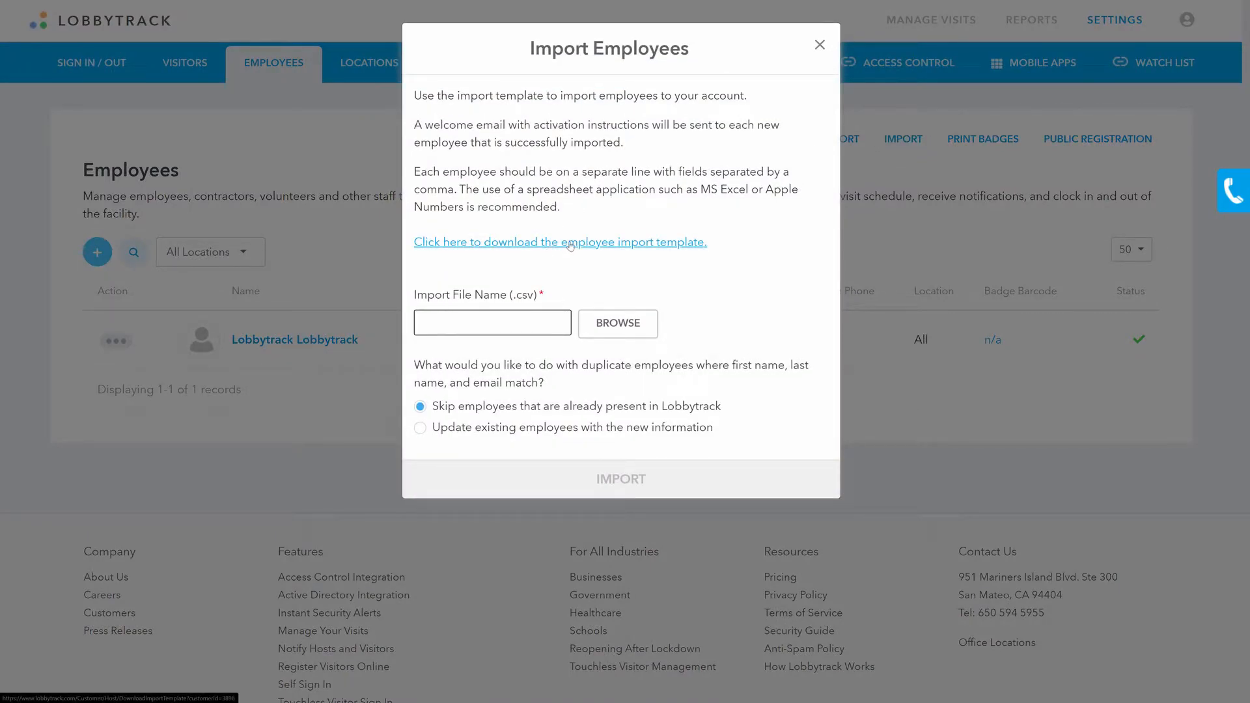
click(559, 242)
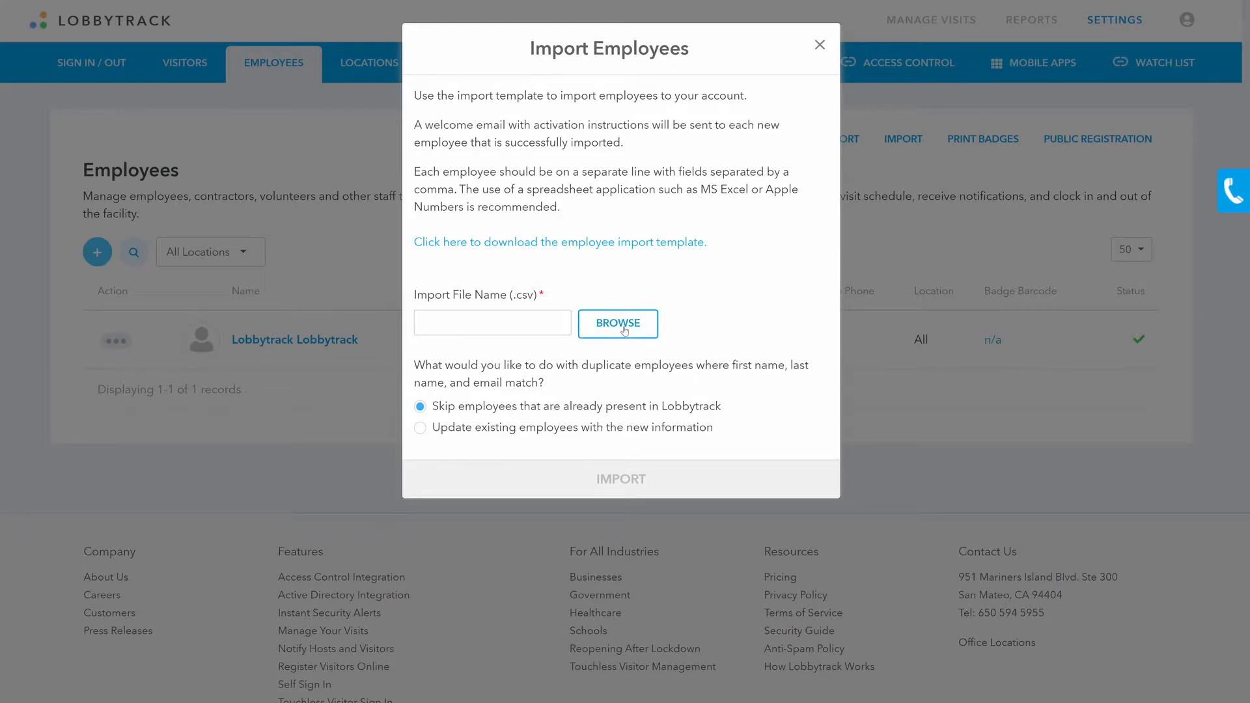
Step: Import the filled Employee-Import-Template file, adding a second employee and sending the activation email
click(618, 325)
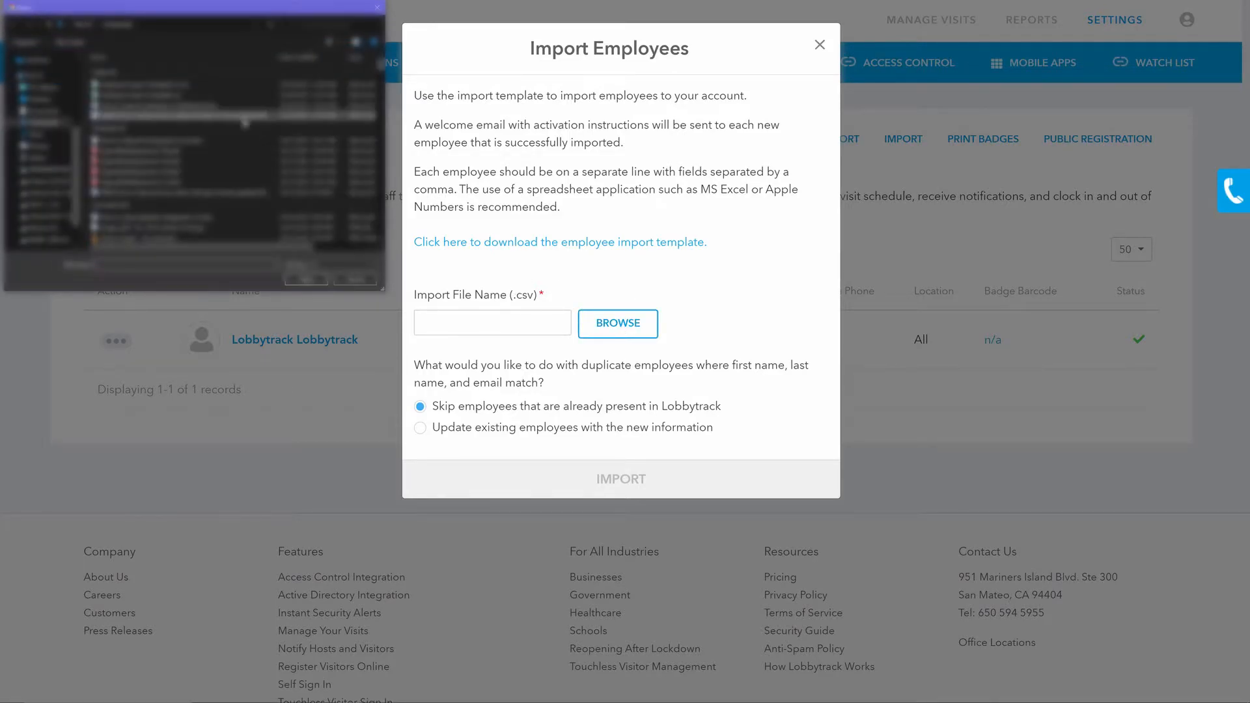
click(617, 325)
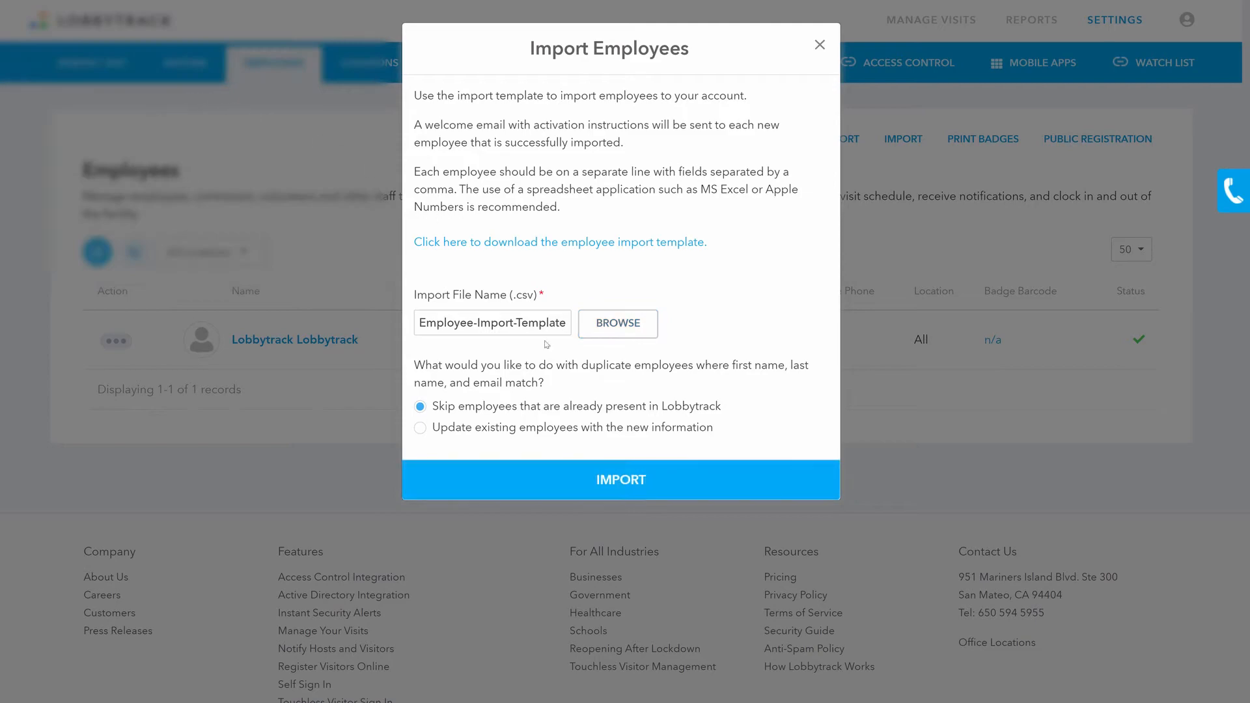
click(620, 480)
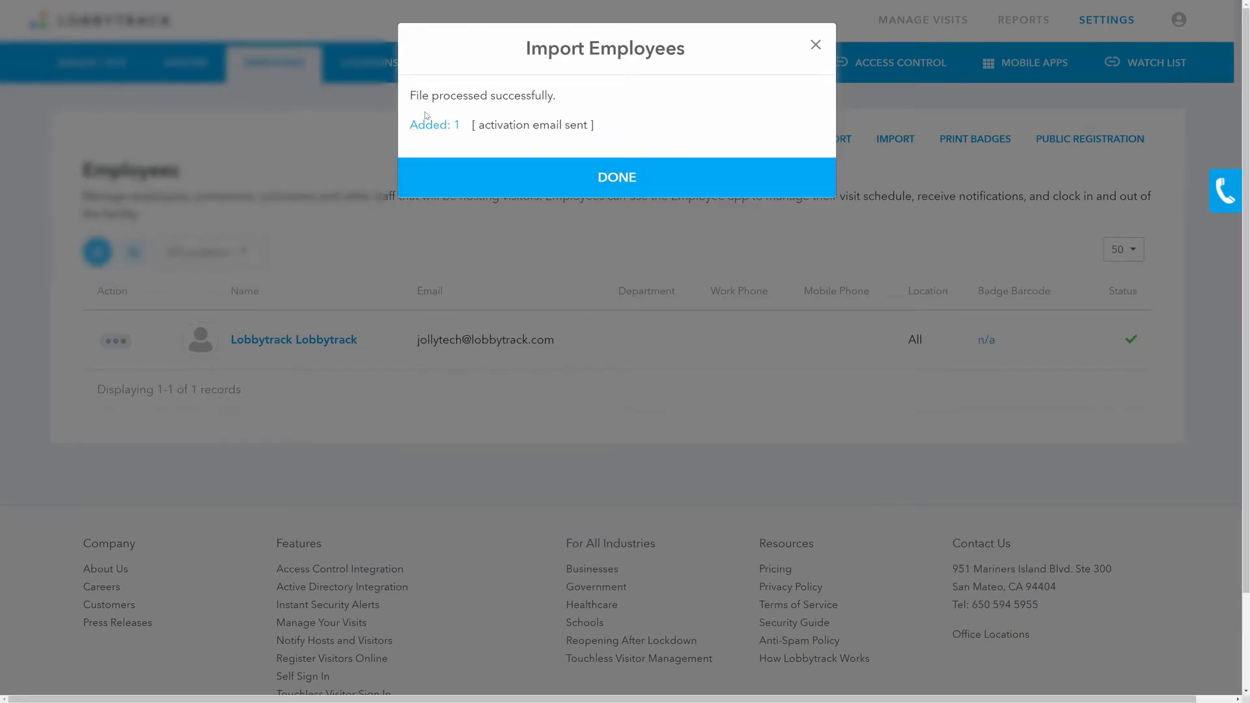
click(616, 175)
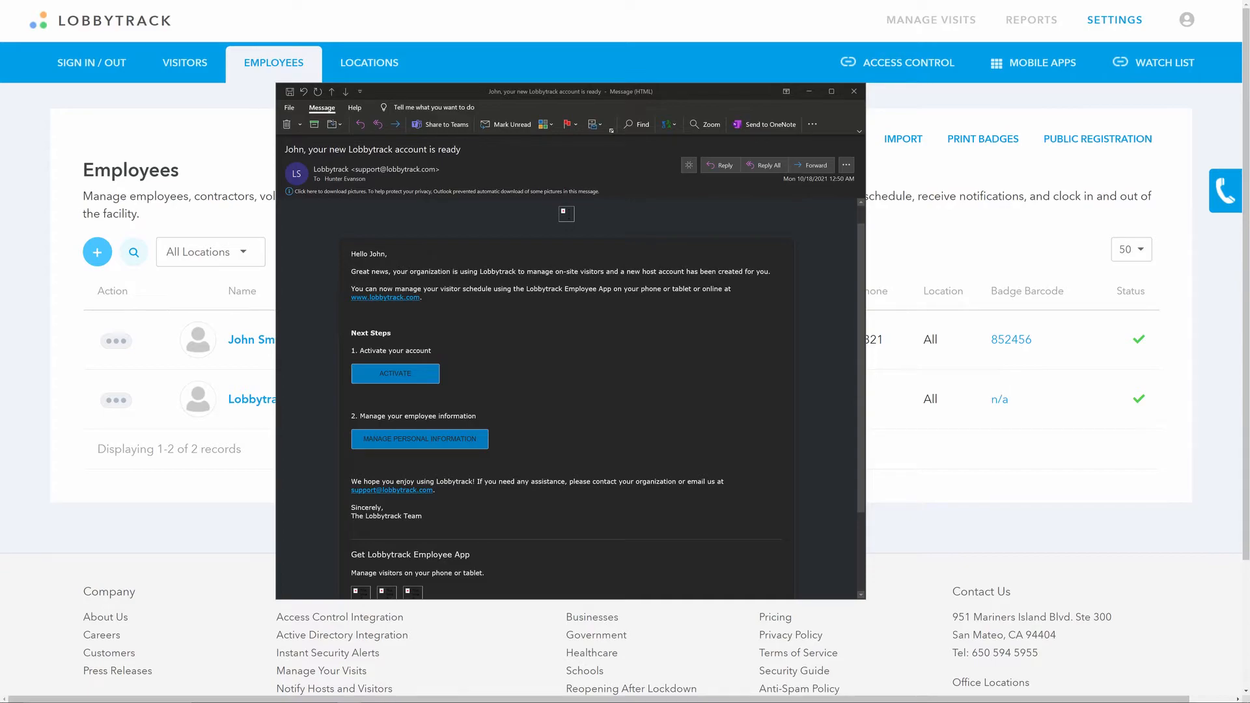
Step: Follow the ACTIVATE link in the welcome email to the new employee's profile page
click(420, 439)
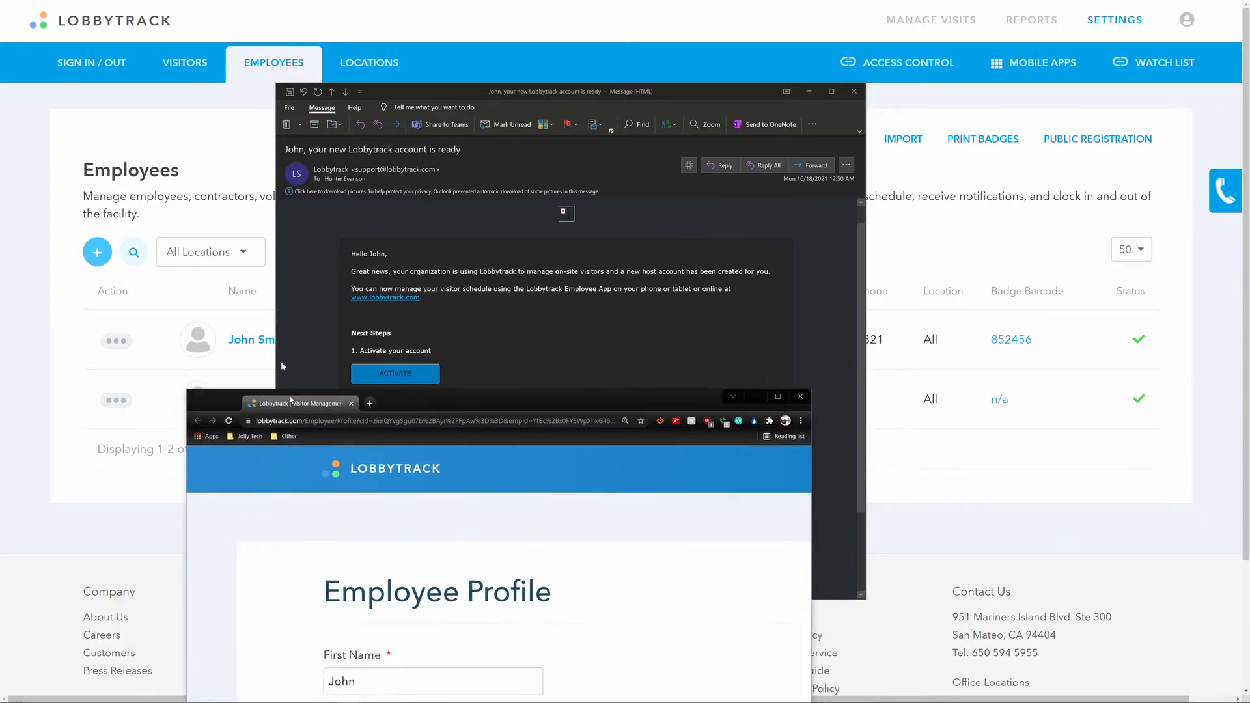